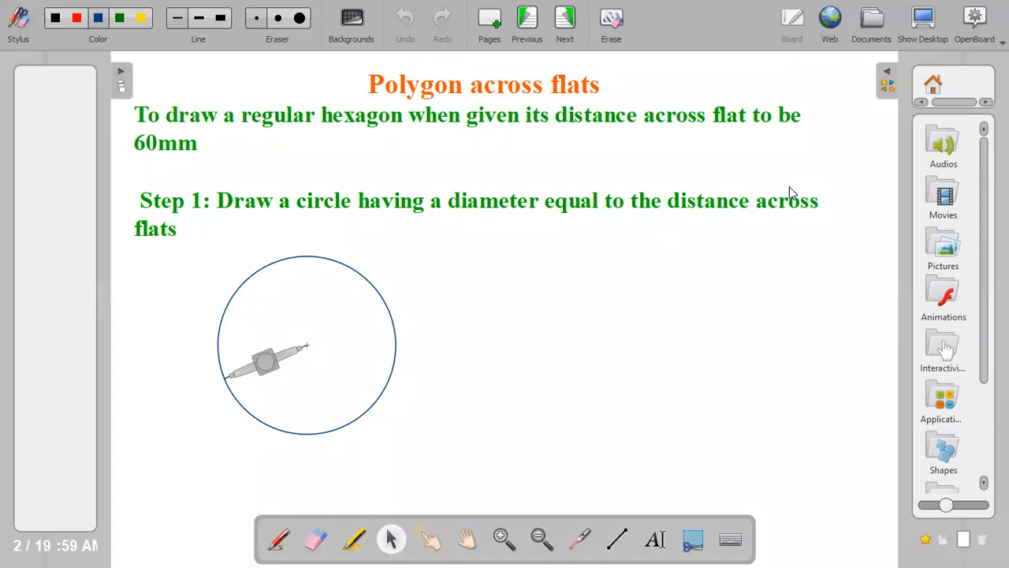
mouse_move(674, 305)
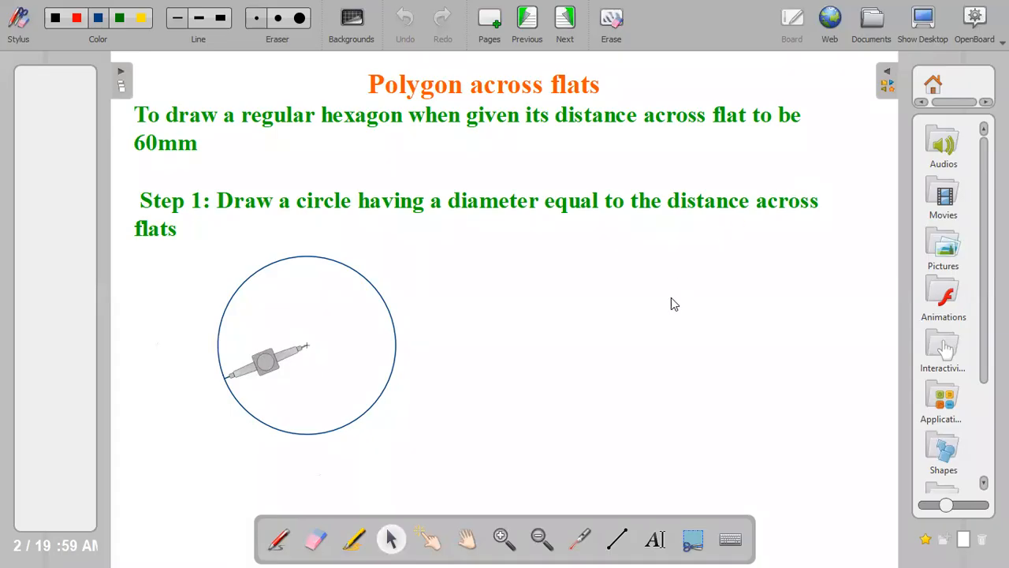
mouse_move(594, 352)
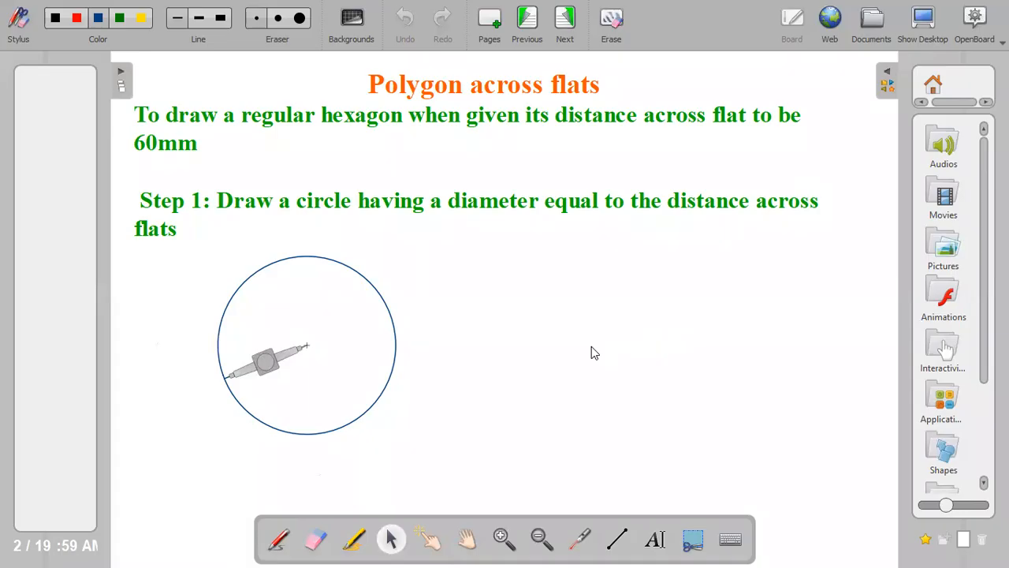
mouse_move(331, 311)
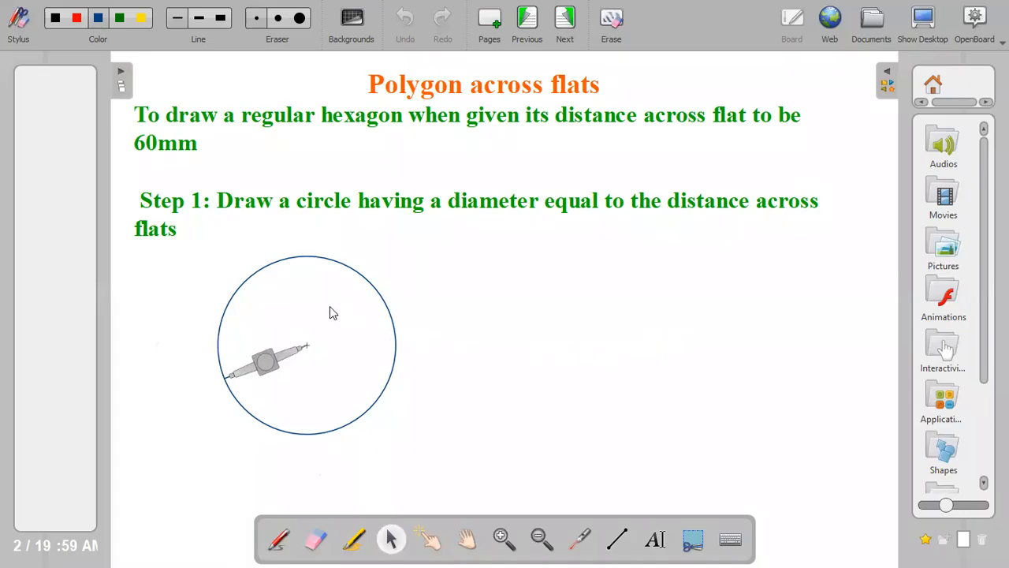
mouse_move(278, 288)
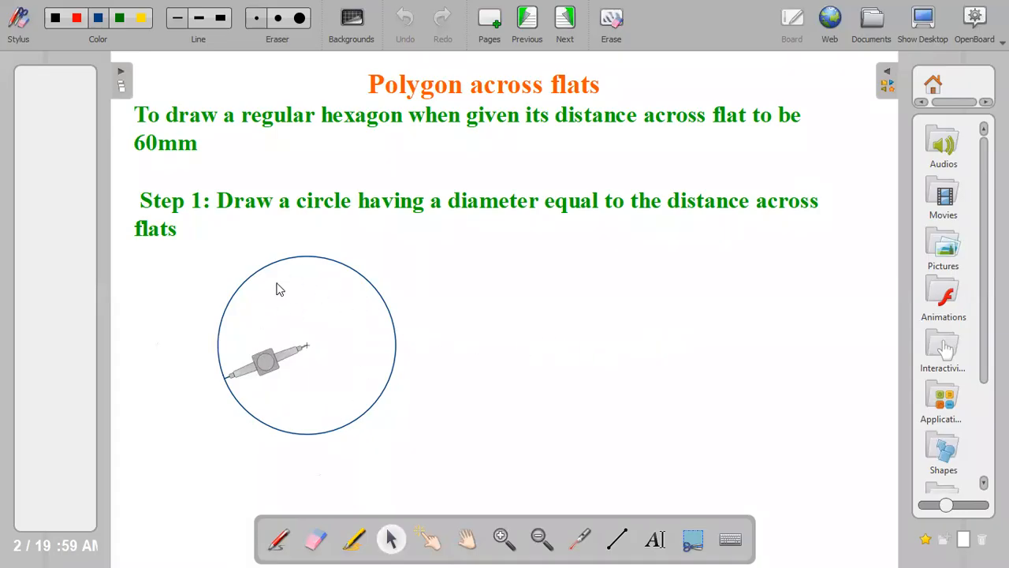
mouse_move(298, 327)
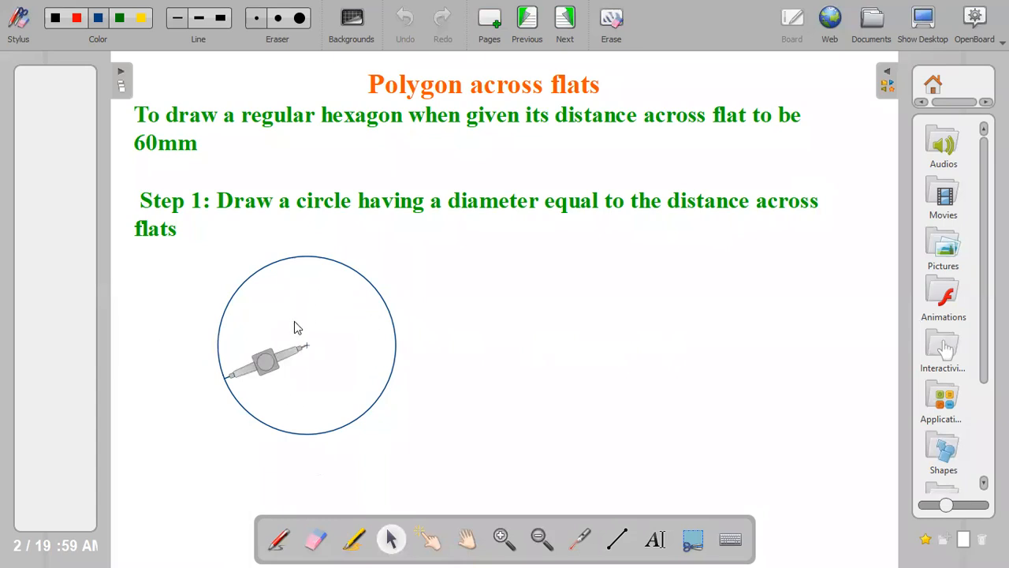
mouse_move(420, 377)
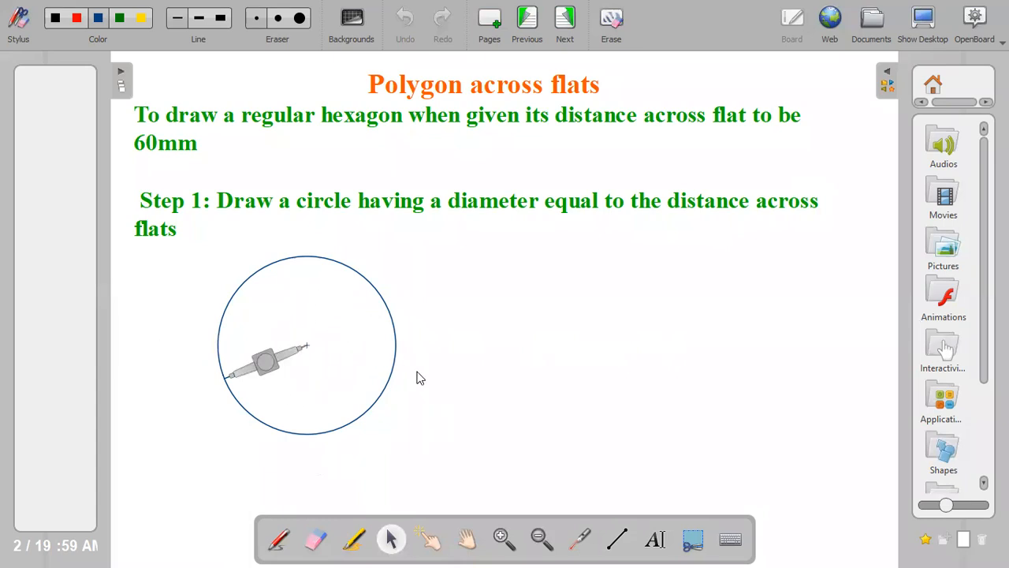
mouse_move(591, 374)
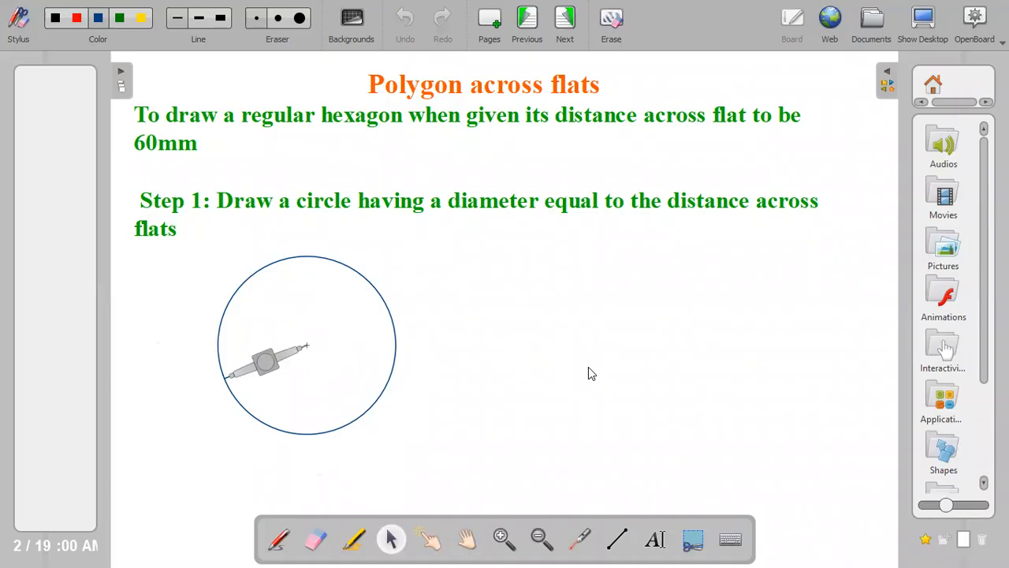
Step: Go to page 3, Step 2, where the circle shows its horizontal and vertical centre lines
click(564, 18)
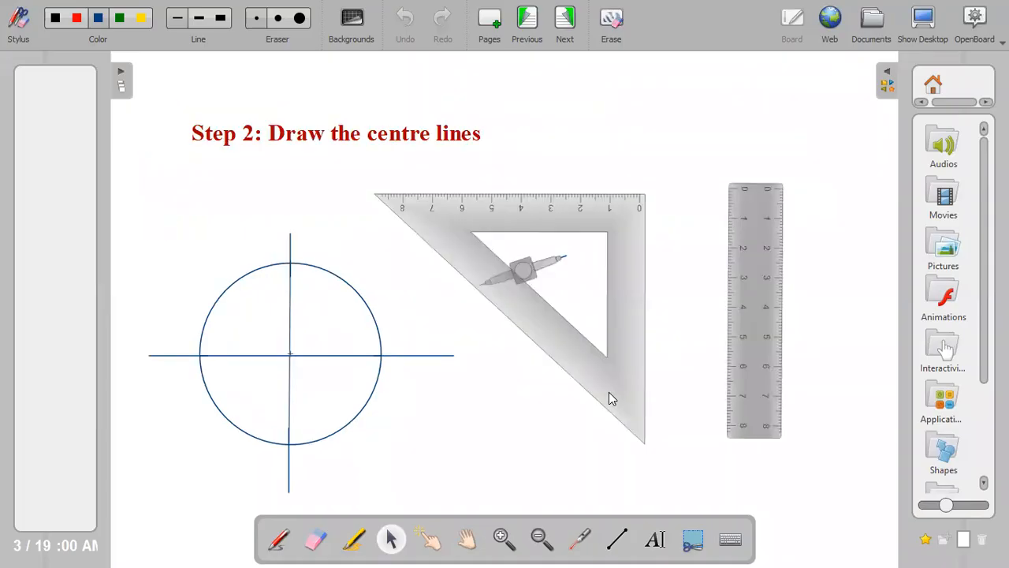
mouse_move(464, 327)
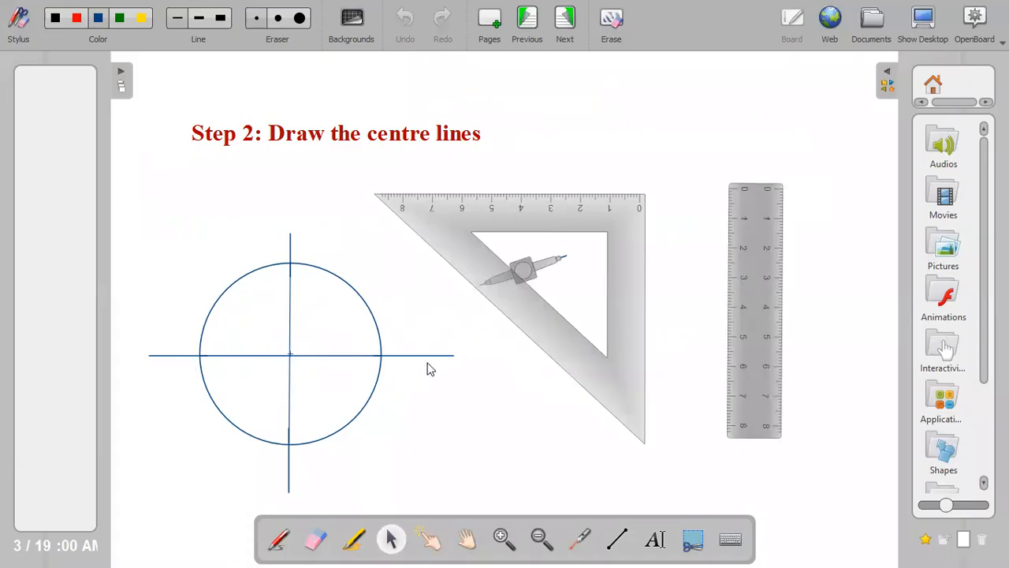
mouse_move(292, 251)
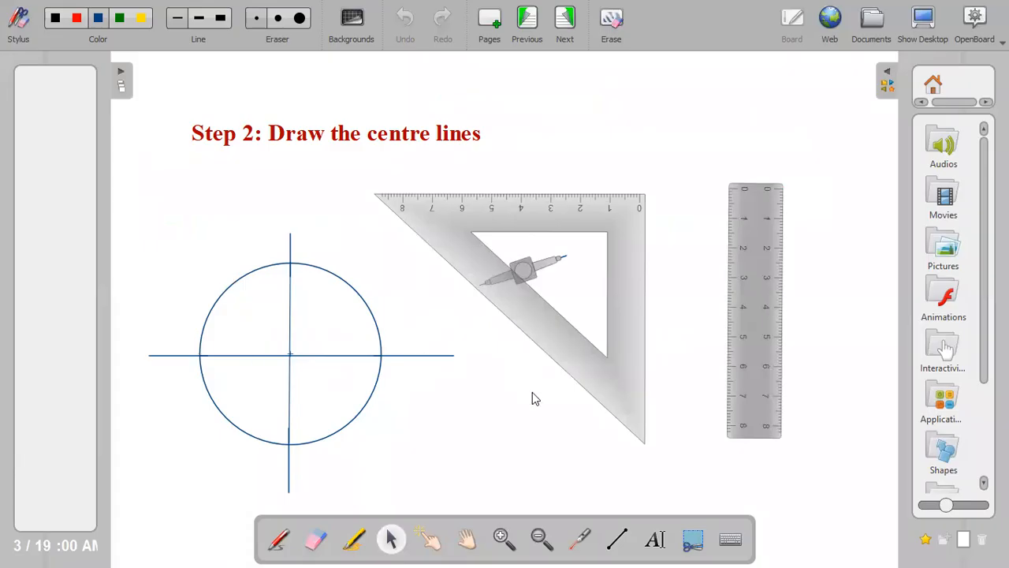
Step: On the Step 3 page, stand the set square upright with its 60° edge on the quadrant 1 tangent
click(564, 18)
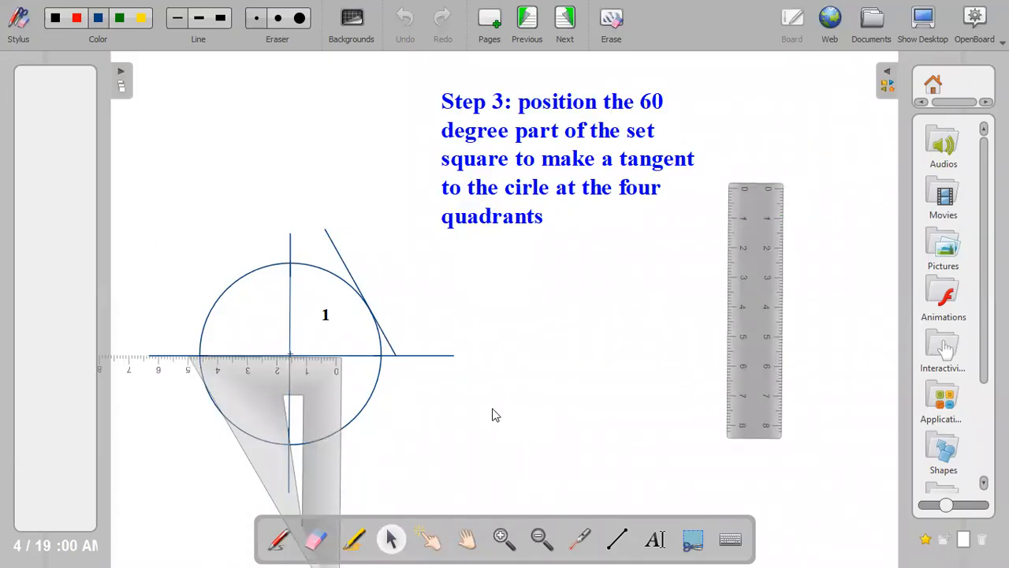
click(289, 426)
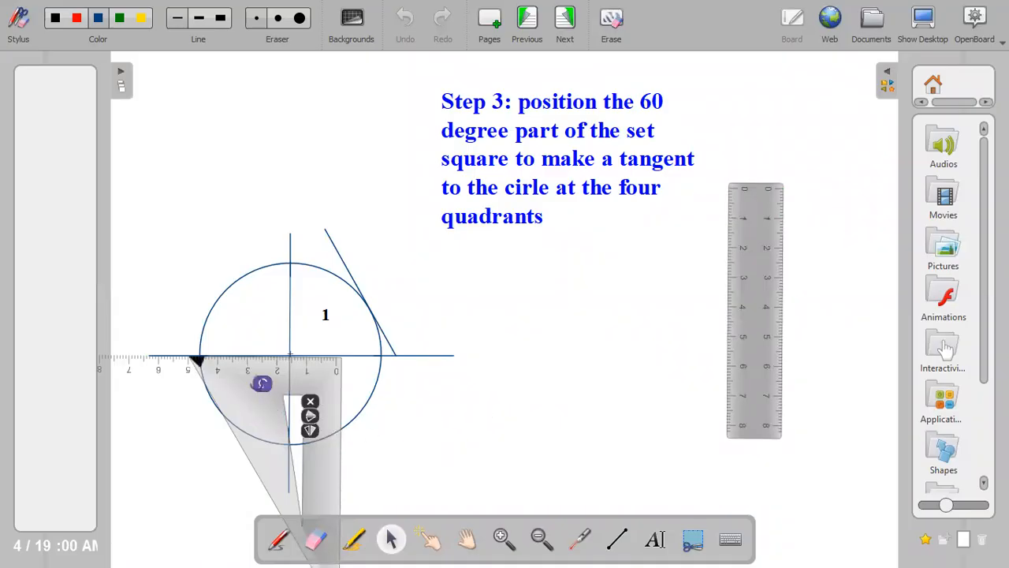
drag(261, 384, 347, 279)
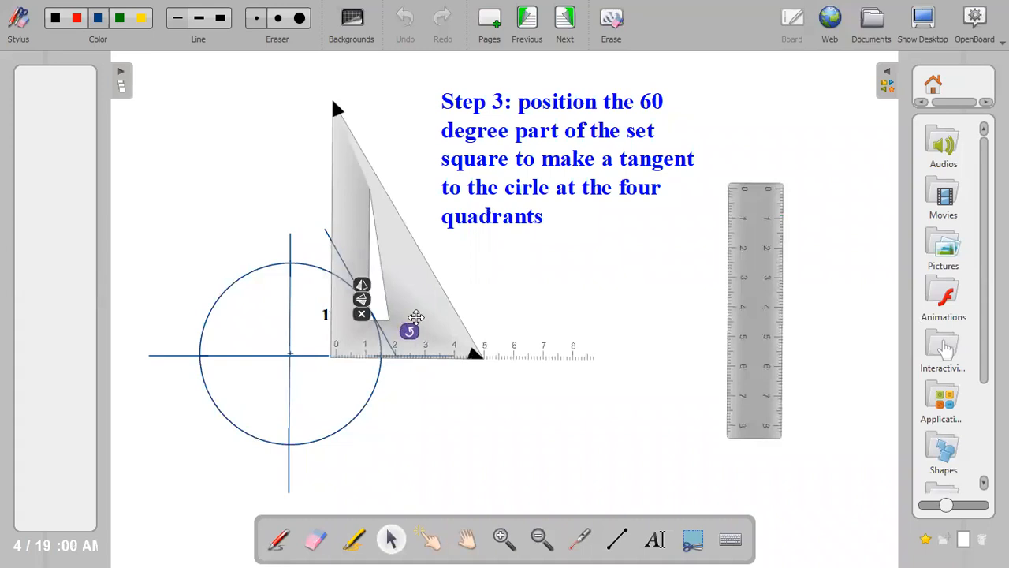
drag(416, 317, 374, 288)
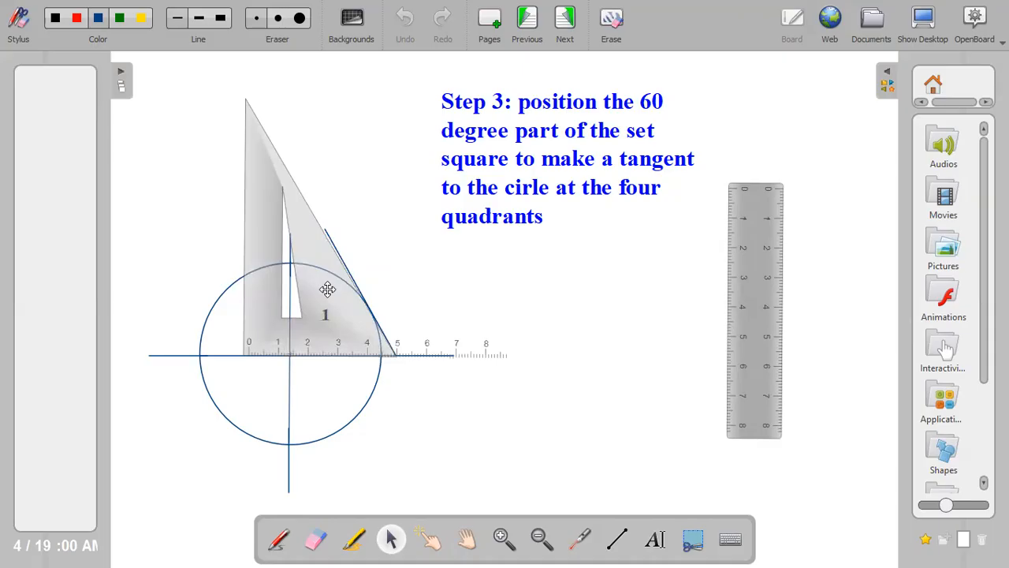
mouse_move(414, 298)
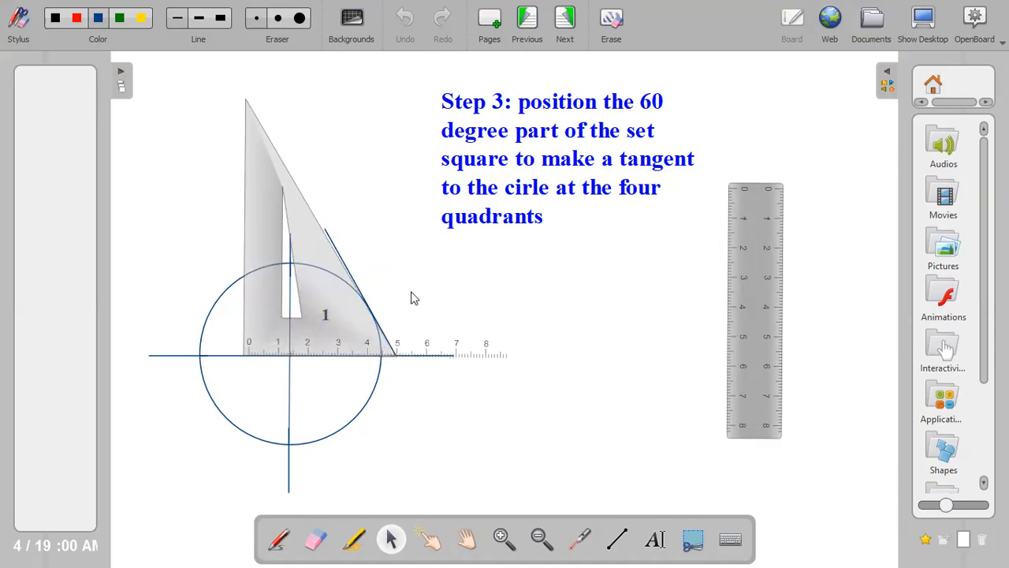
mouse_move(410, 293)
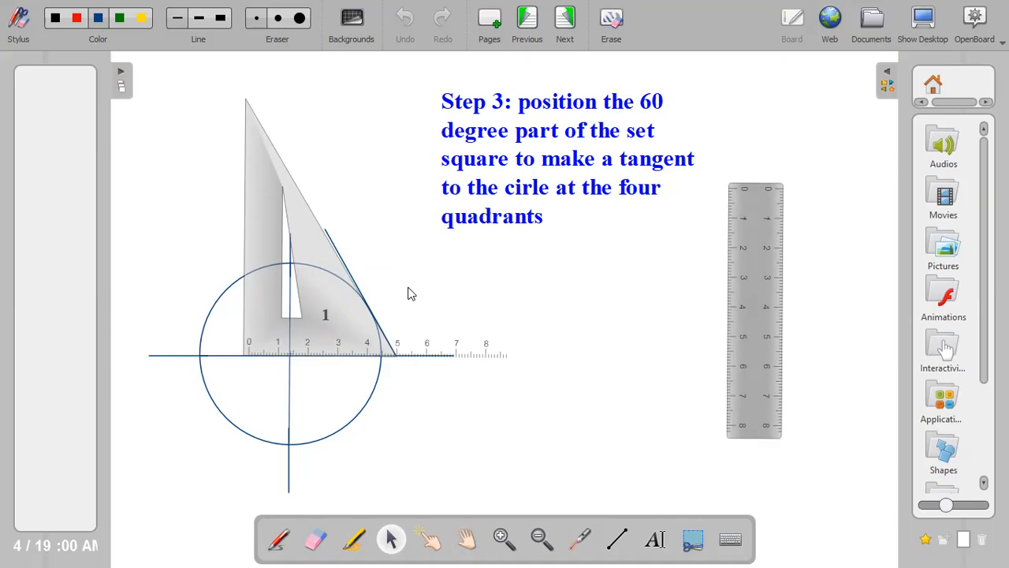
click(320, 268)
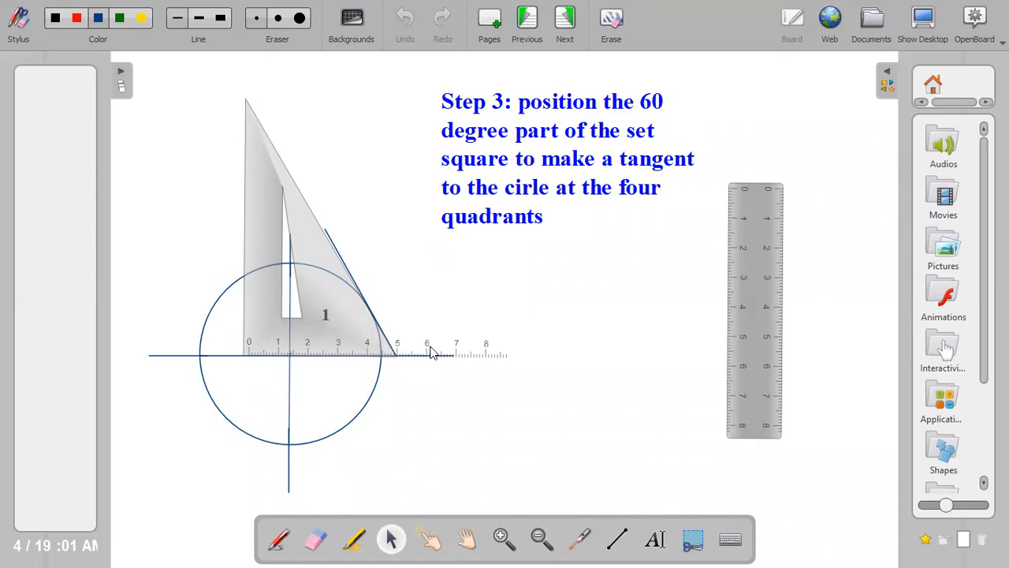
click(379, 339)
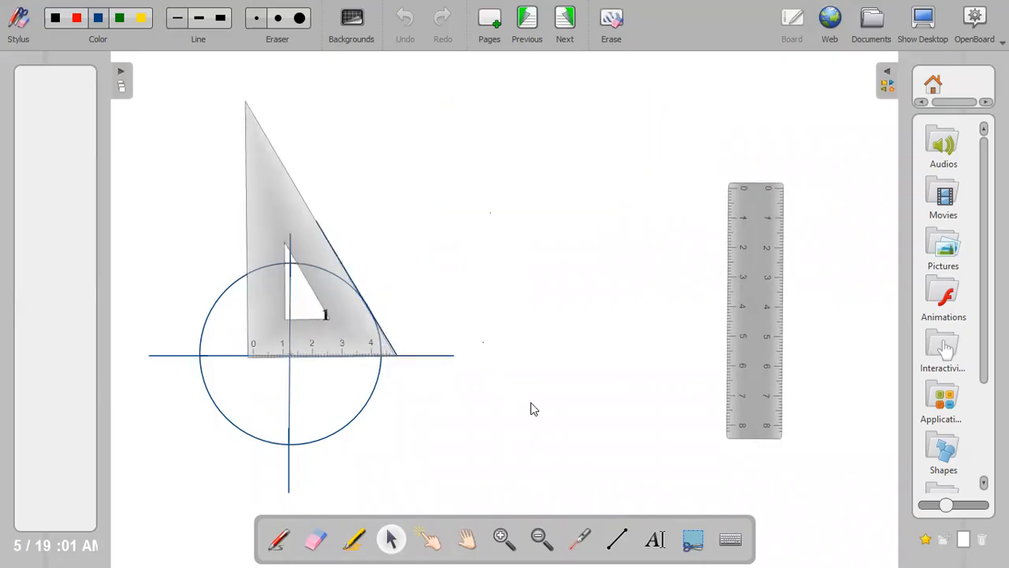
Step: Go to page 6, Step 4, showing the tangent marked 3 at the lower-left quadrant
click(564, 17)
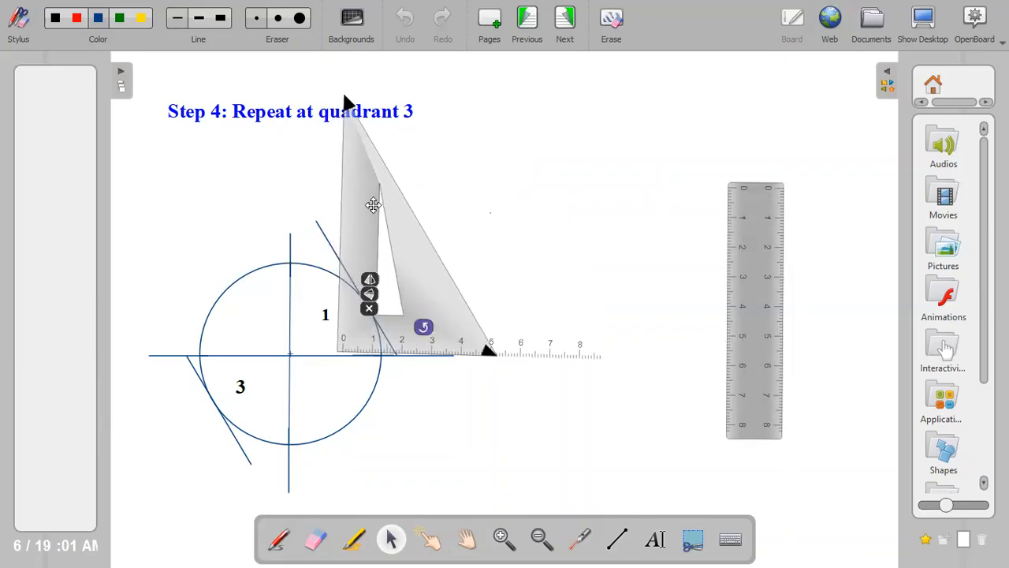
Step: Slide the set square to the centre line and rotate it 180° against the quadrant 3 tangent
drag(373, 205, 323, 209)
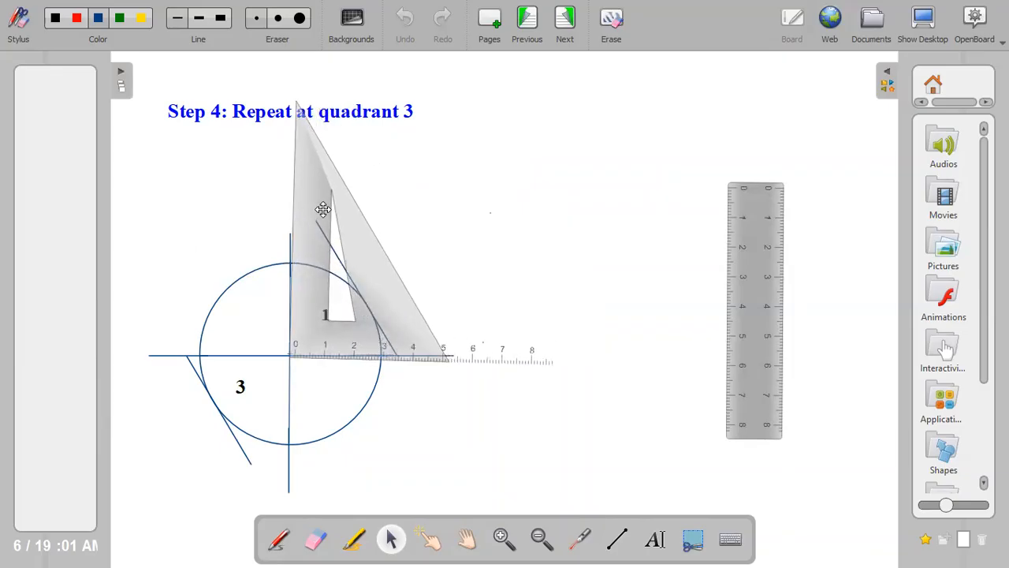
drag(323, 209, 280, 205)
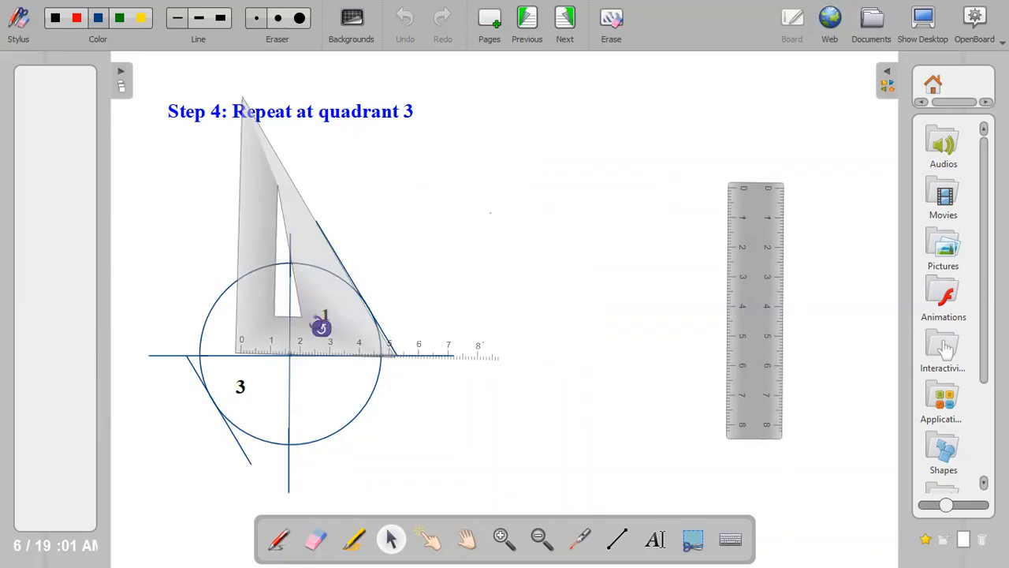
drag(322, 327, 306, 405)
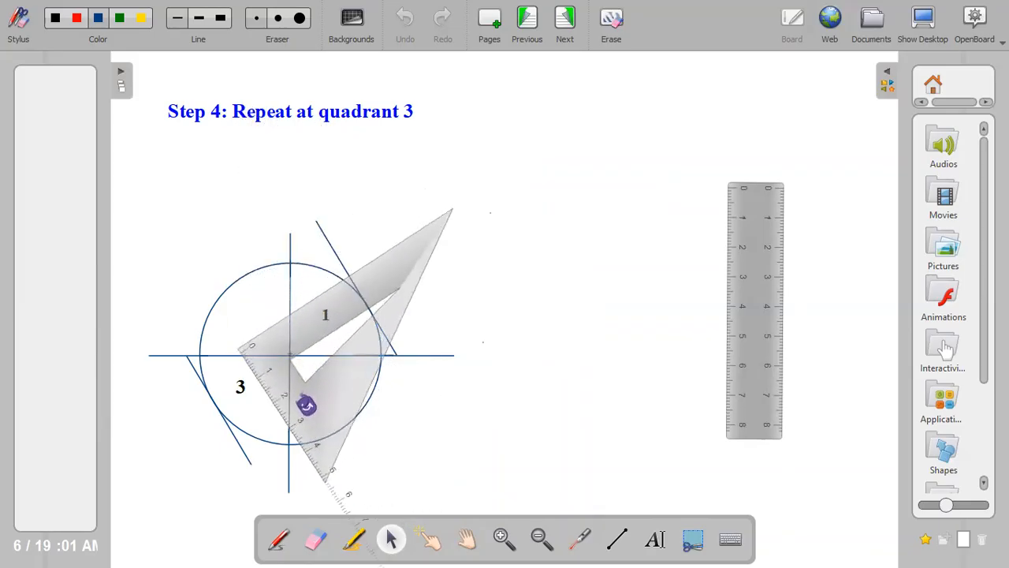
drag(307, 402, 195, 426)
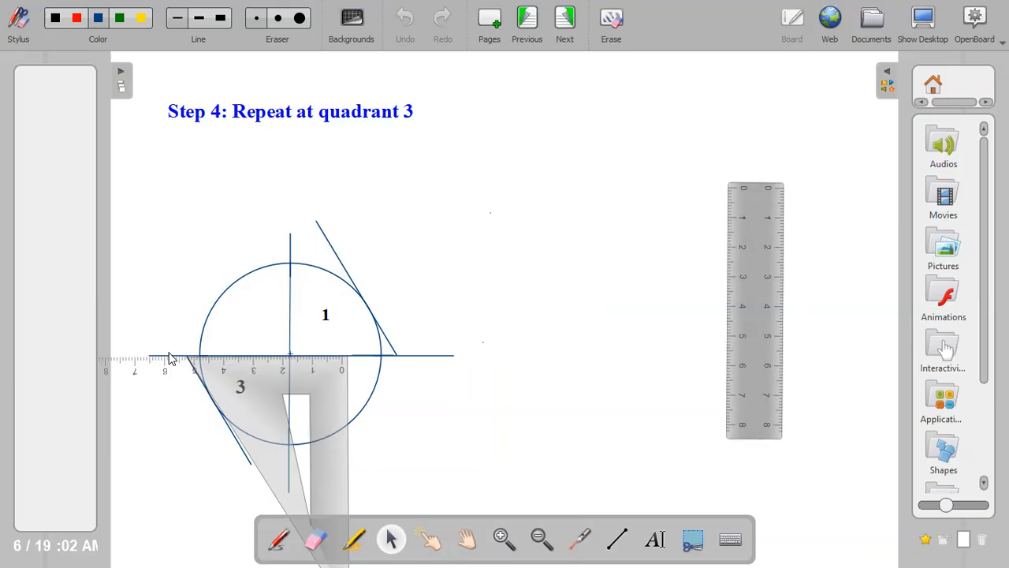
Step: Move the set square off the circle so it rests against the ruler
click(240, 386)
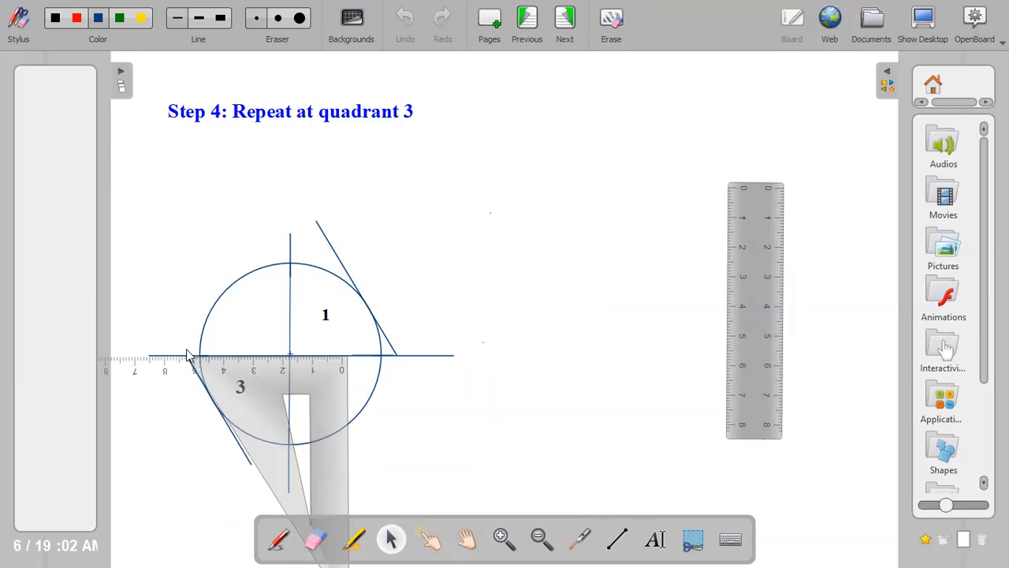
mouse_move(469, 376)
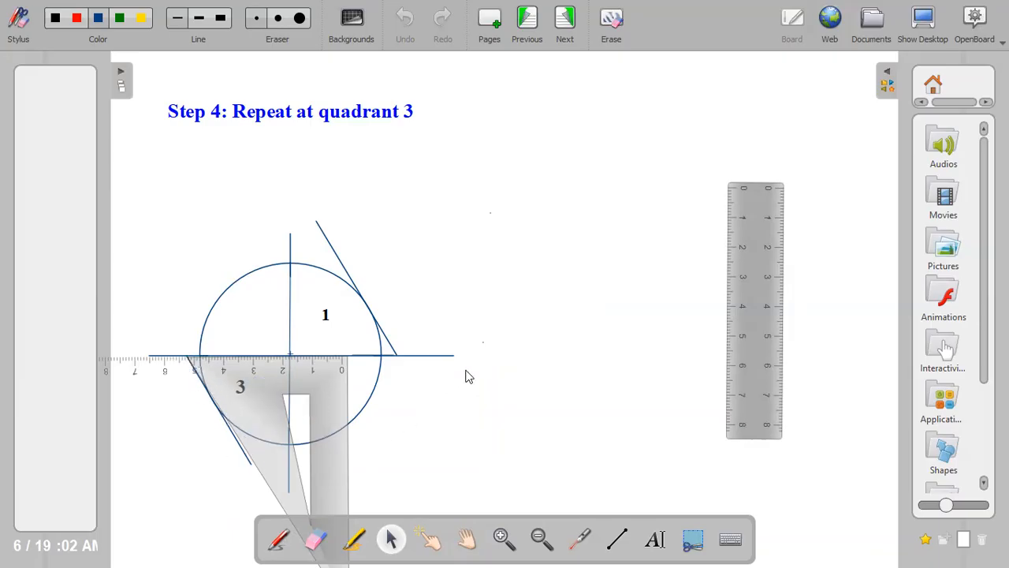
mouse_move(334, 327)
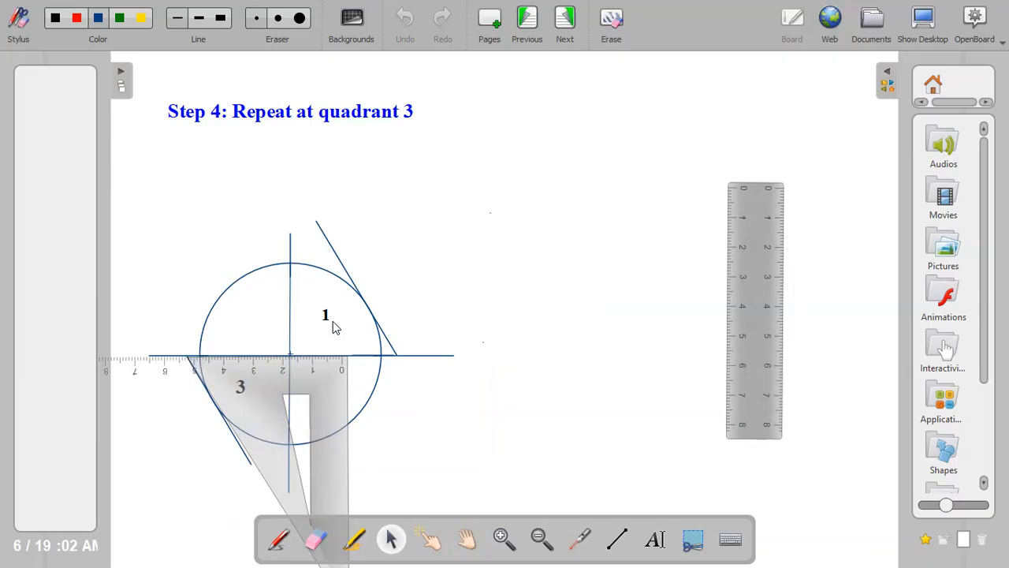
mouse_move(256, 334)
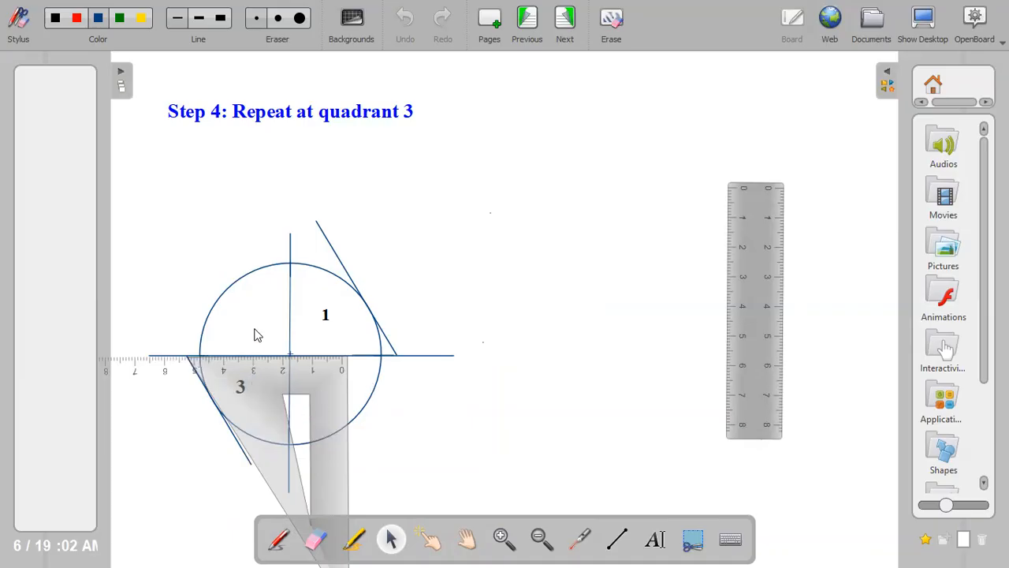
click(325, 314)
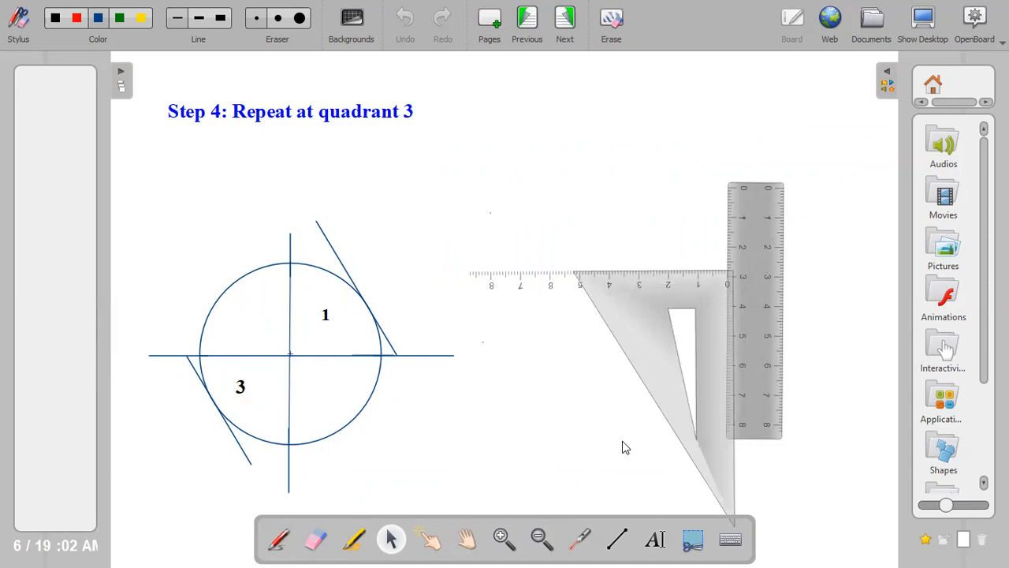
Step: Line up the set square's hypotenuse with the upper-left tangent, then move it below the circle
click(565, 16)
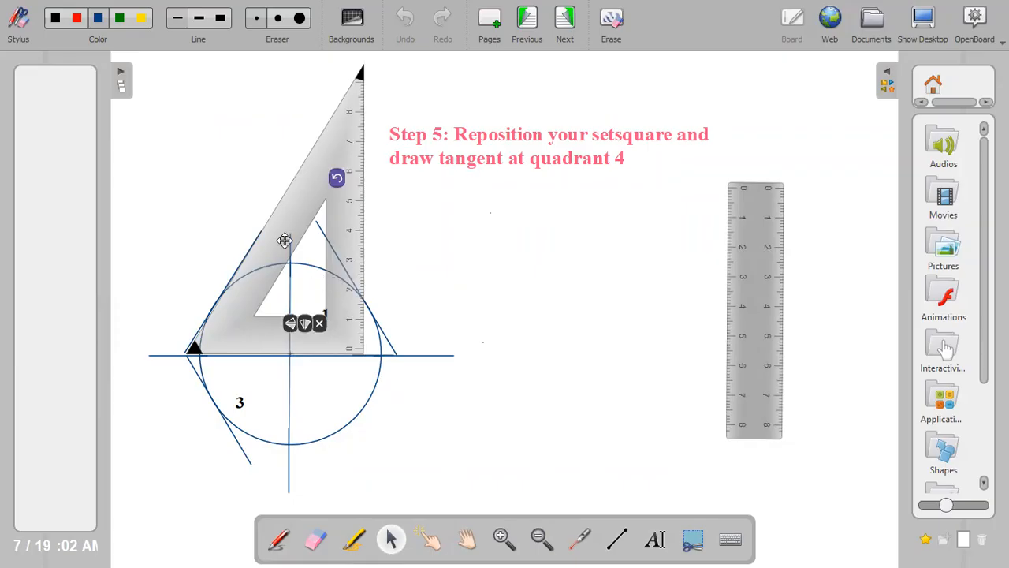
drag(285, 240, 299, 237)
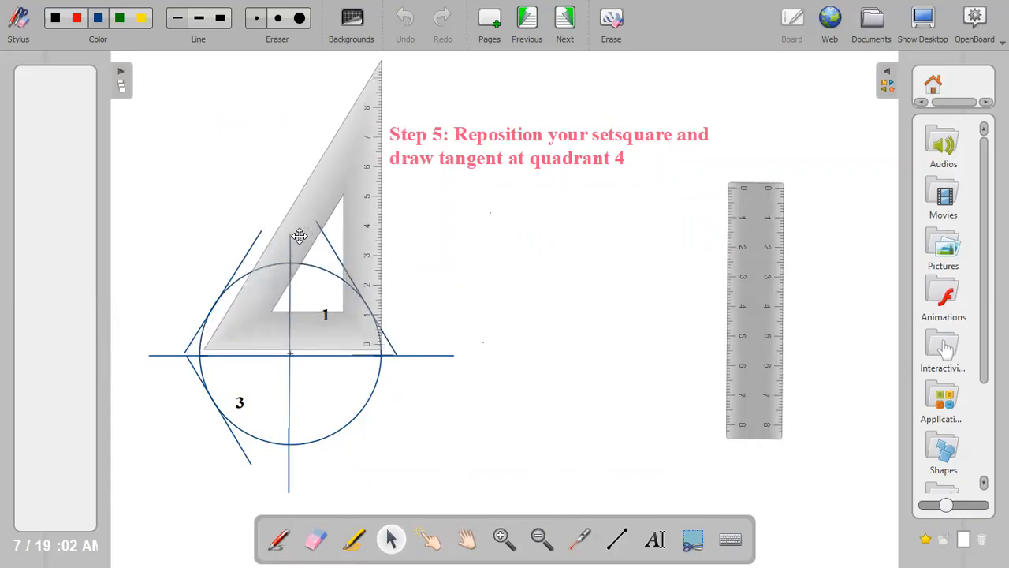
drag(299, 236, 286, 242)
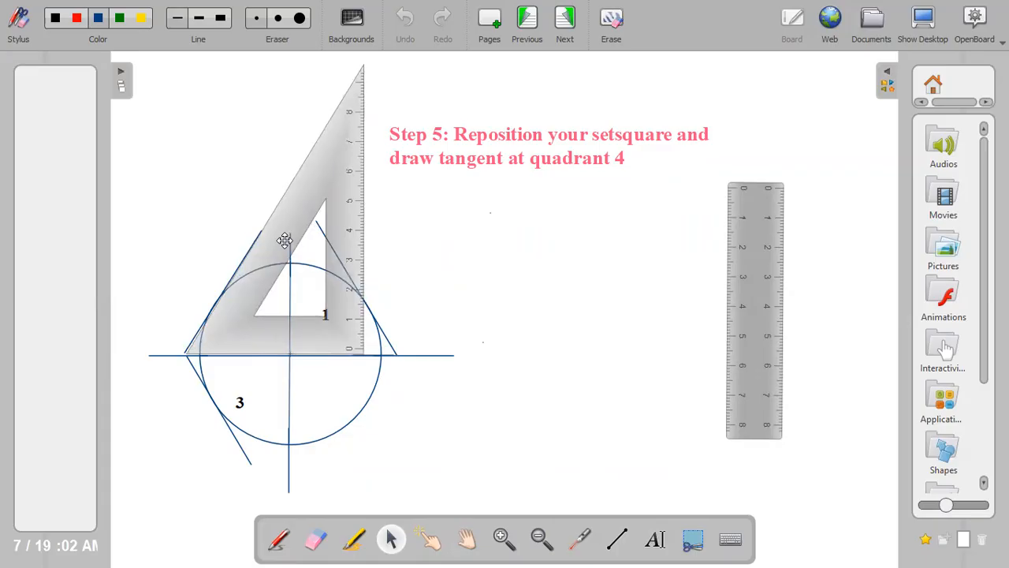
click(286, 240)
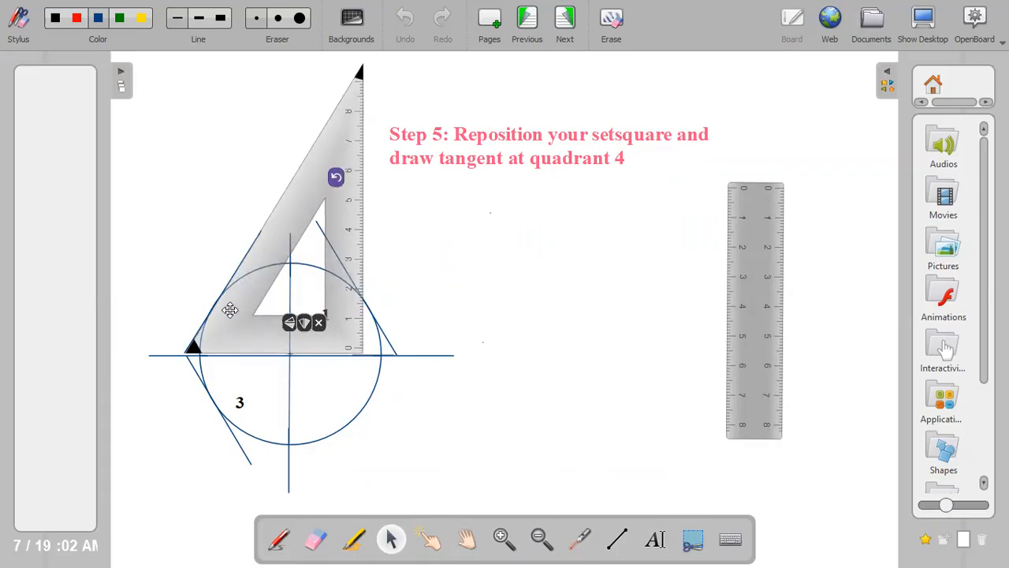
mouse_move(211, 345)
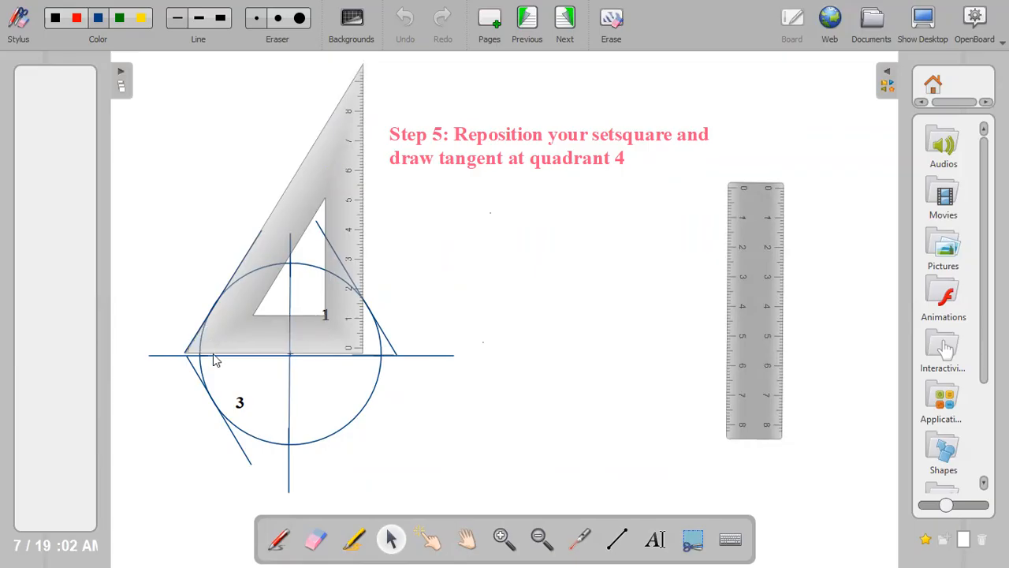
click(229, 299)
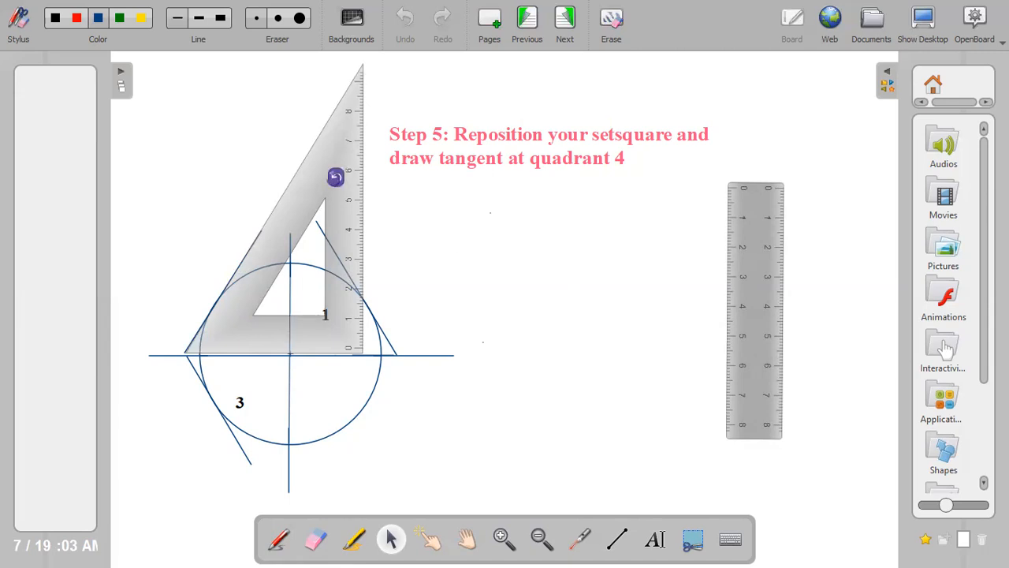
drag(333, 177, 489, 464)
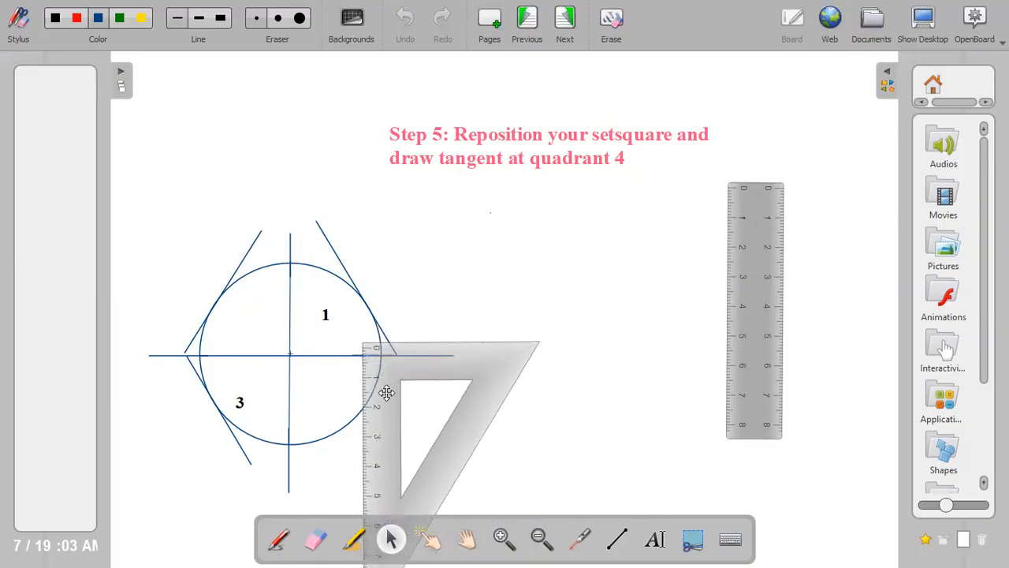
Step: Slide the set square left onto the horizontal centre line beneath the circle
drag(386, 391, 307, 405)
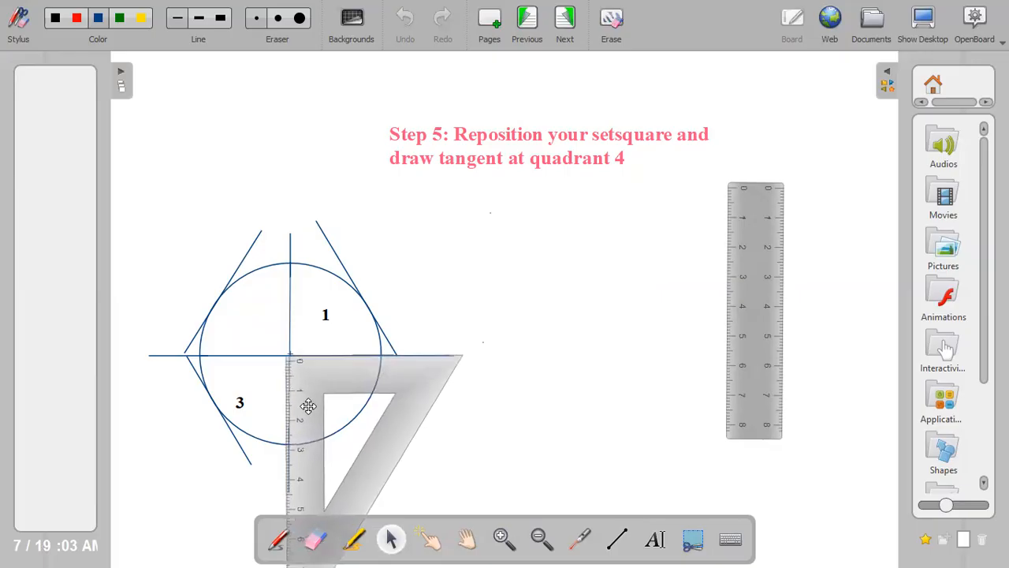
drag(307, 406, 253, 408)
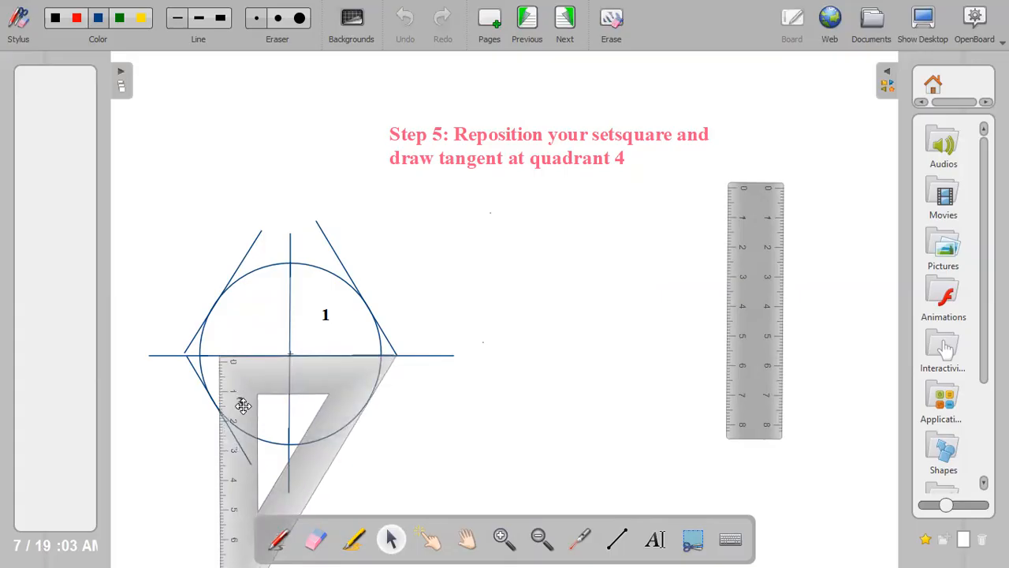
click(244, 404)
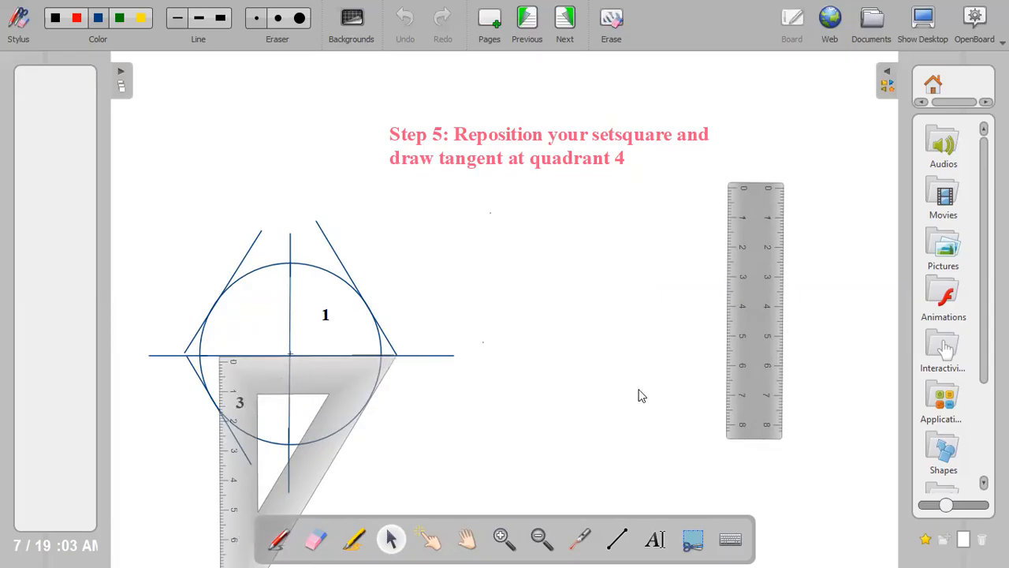
click(565, 17)
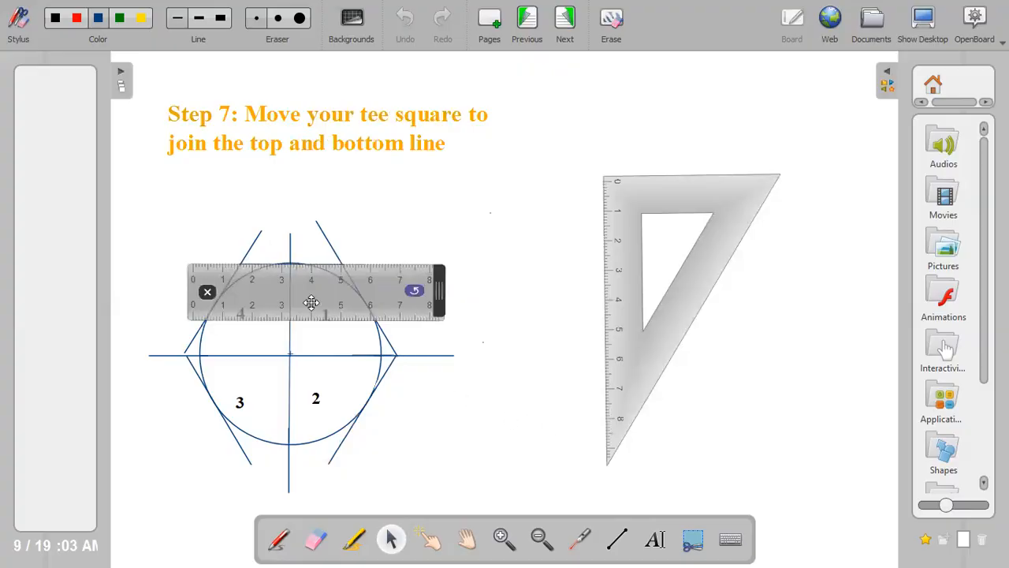
Step: Move the ruler between the circle's top and bottom, settling it along the bottom flat
drag(312, 303, 276, 390)
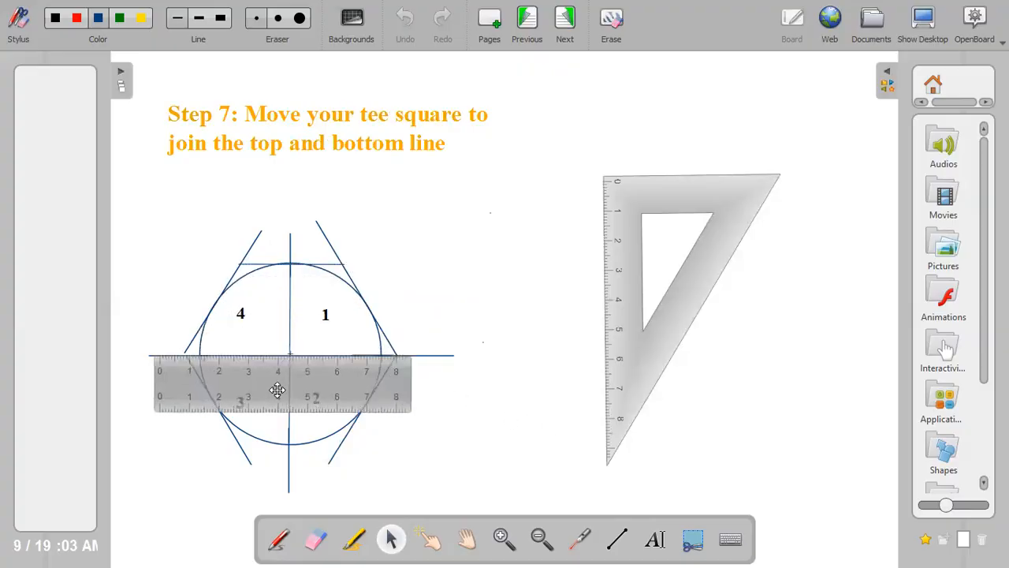
drag(276, 390, 286, 392)
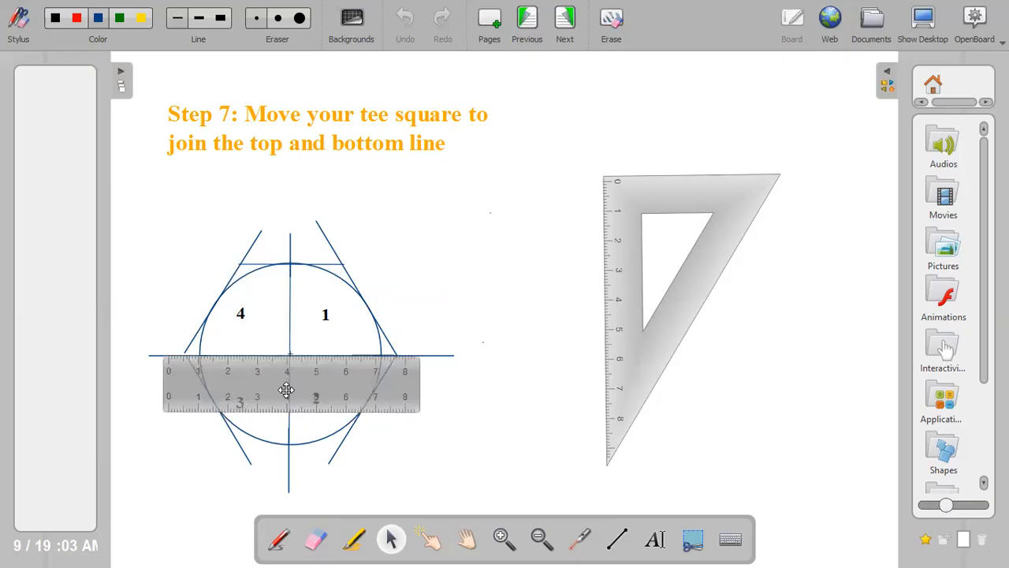
drag(286, 386, 293, 351)
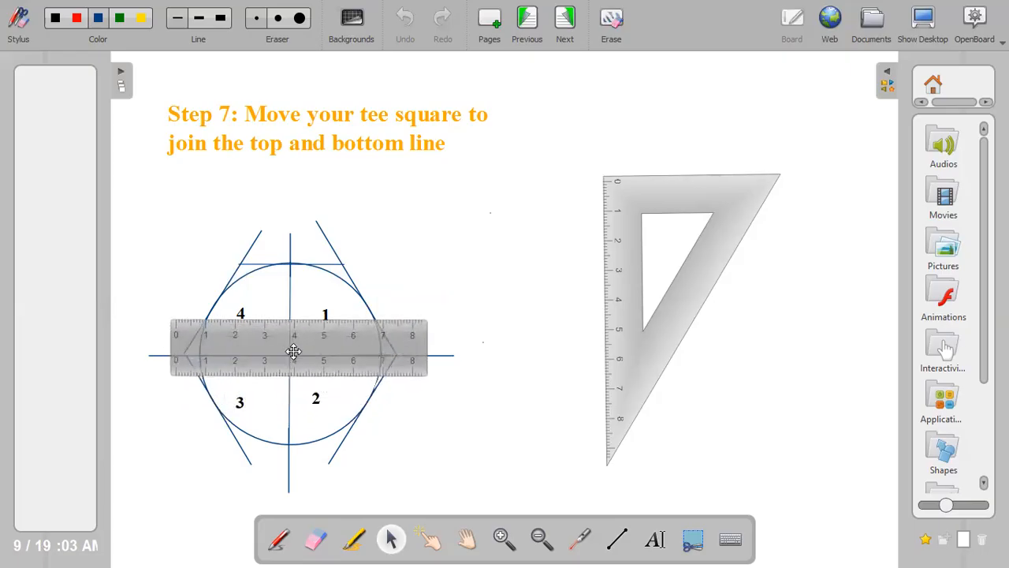
drag(293, 350, 298, 300)
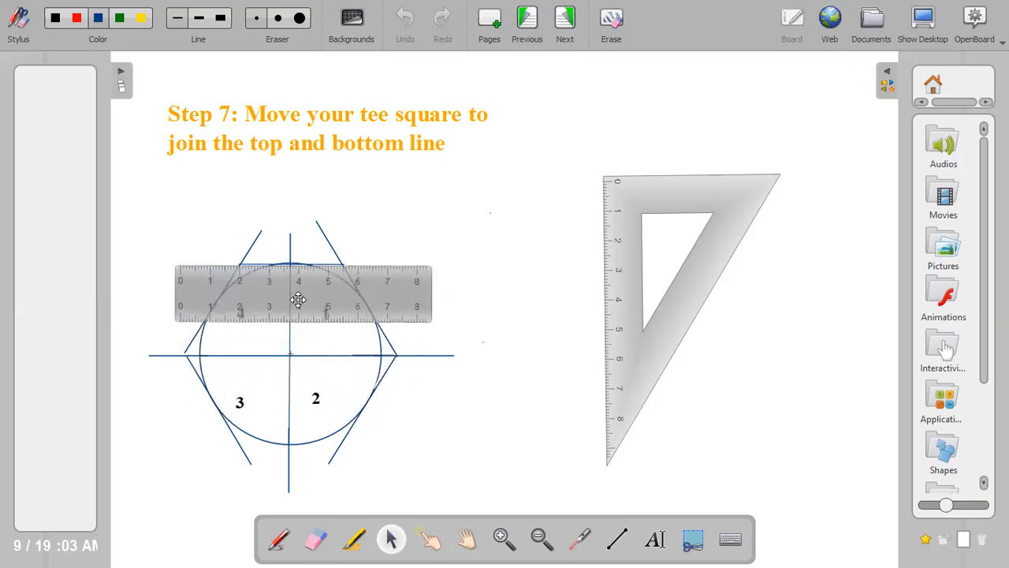
drag(298, 299, 300, 359)
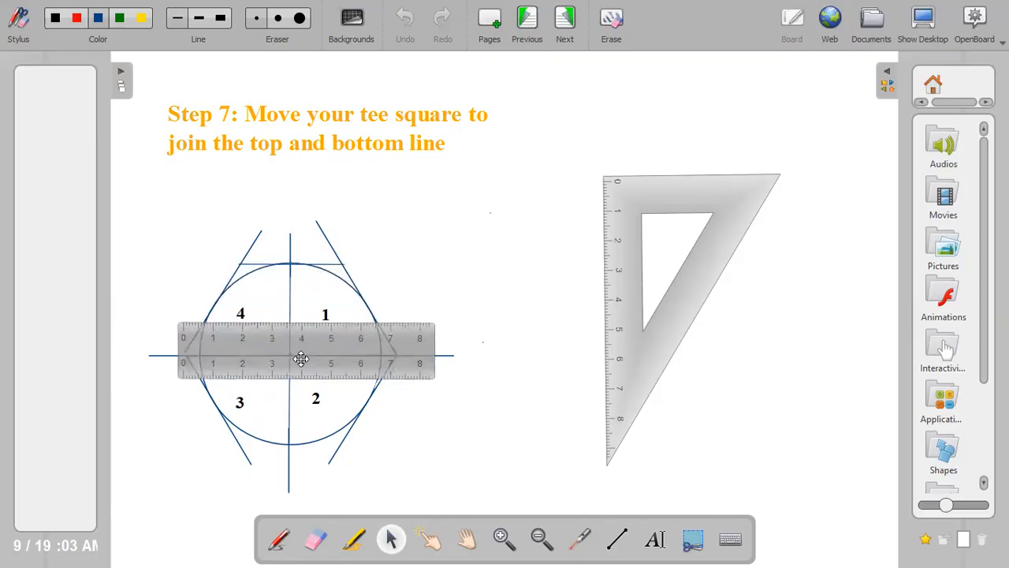
drag(302, 347, 307, 420)
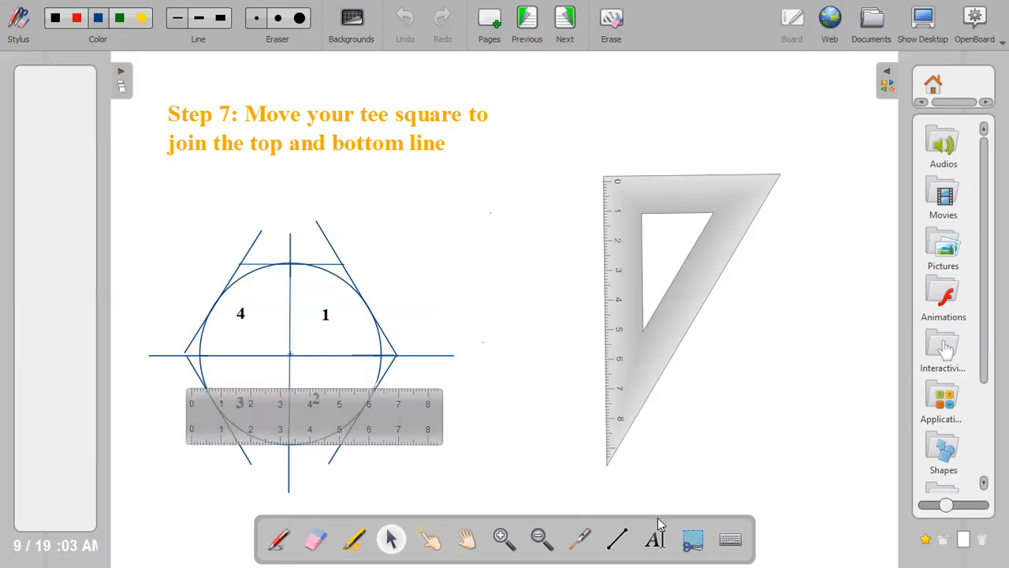
click(617, 539)
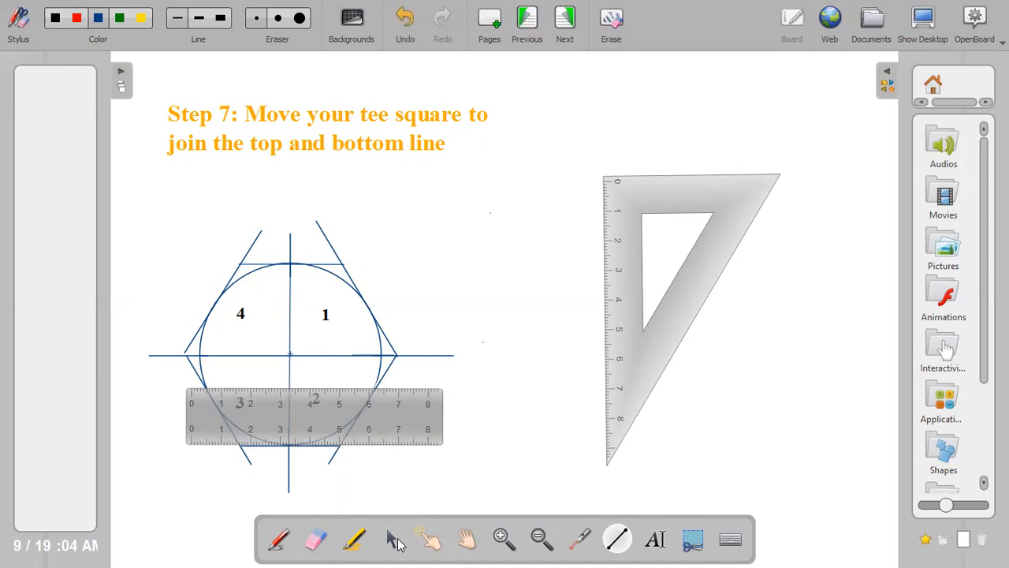
Step: Move the ruler clear of the hexagon and choose a medium line thickness
click(283, 414)
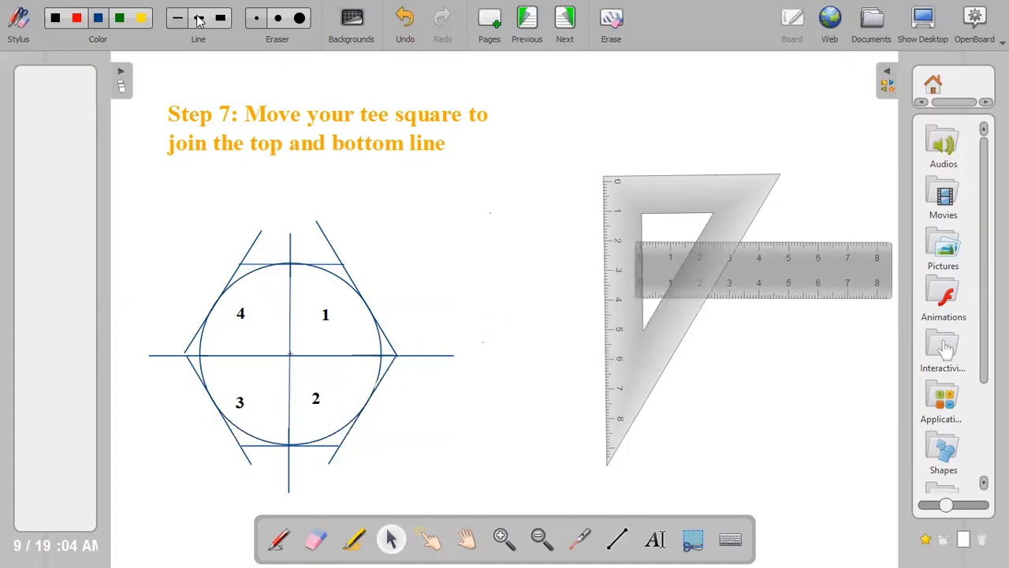
click(98, 17)
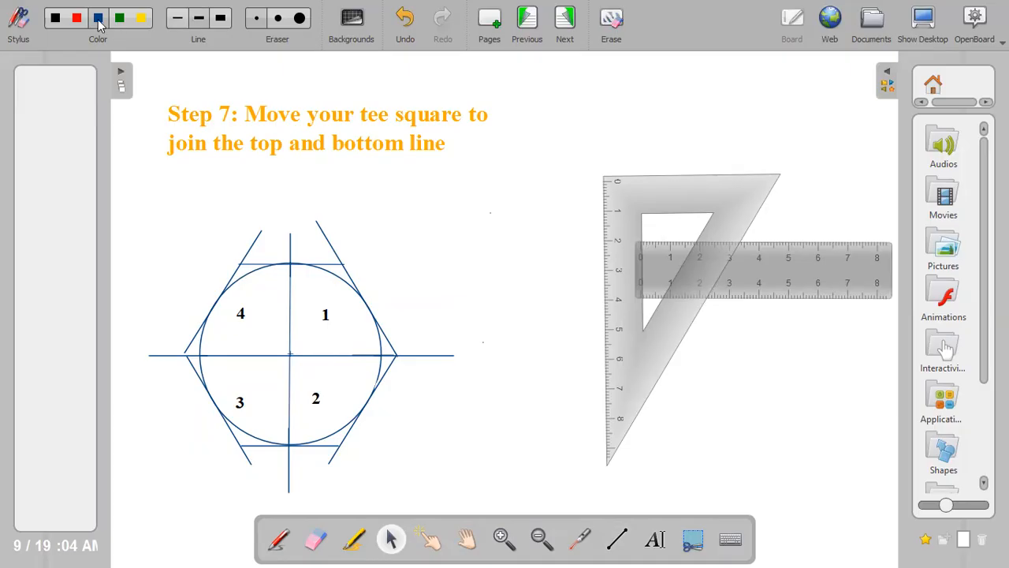
mouse_move(124, 61)
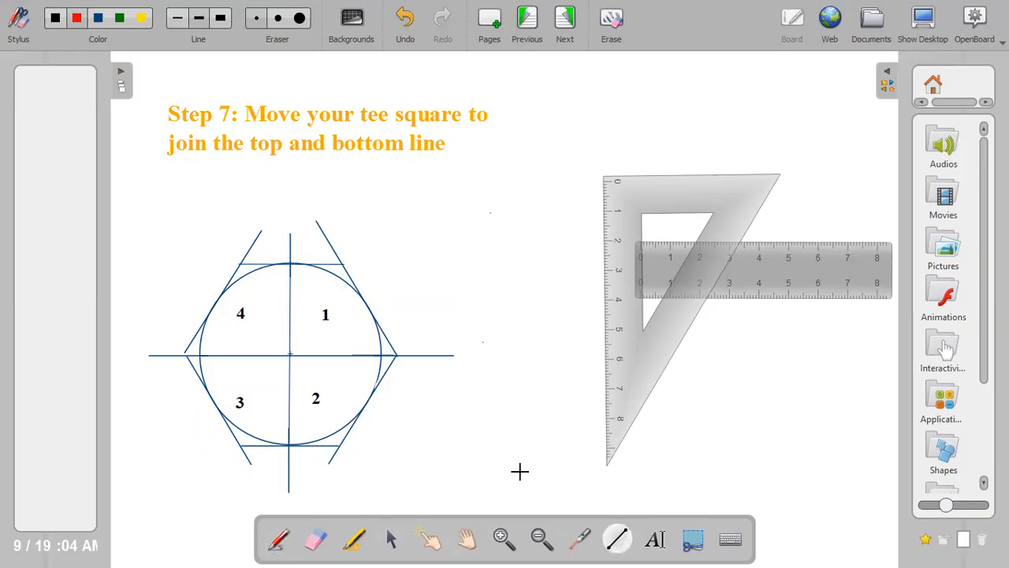
mouse_move(185, 353)
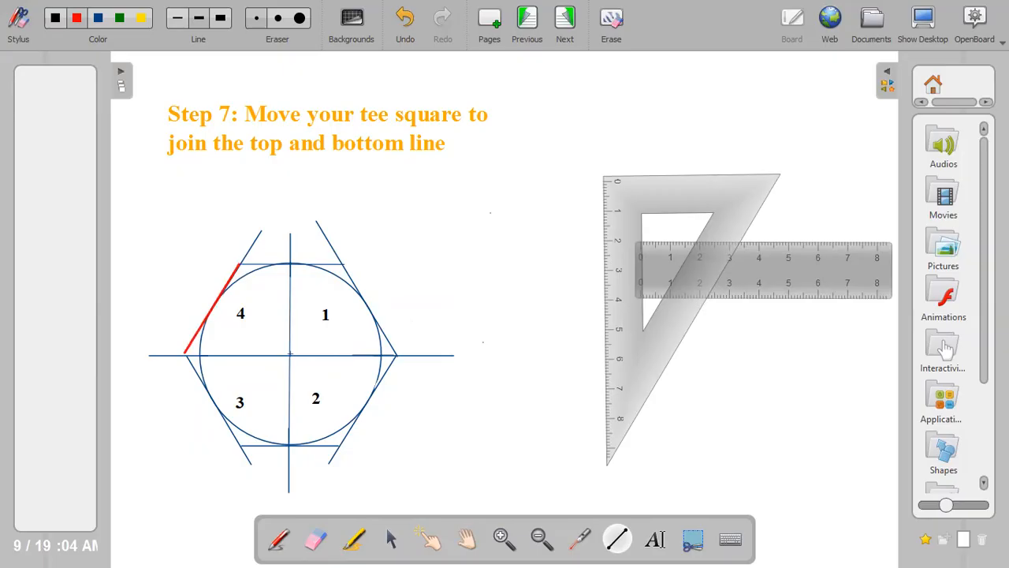
Step: Trace the hexagon's top, upper-right, lower-right and lower sides in red between tangent intersections
drag(240, 265, 327, 264)
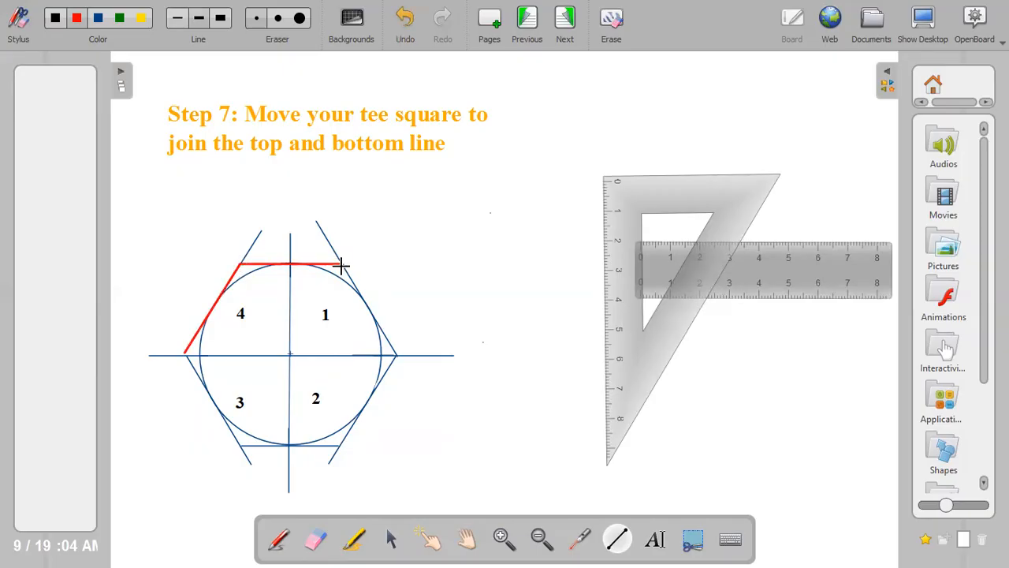
drag(343, 266, 398, 343)
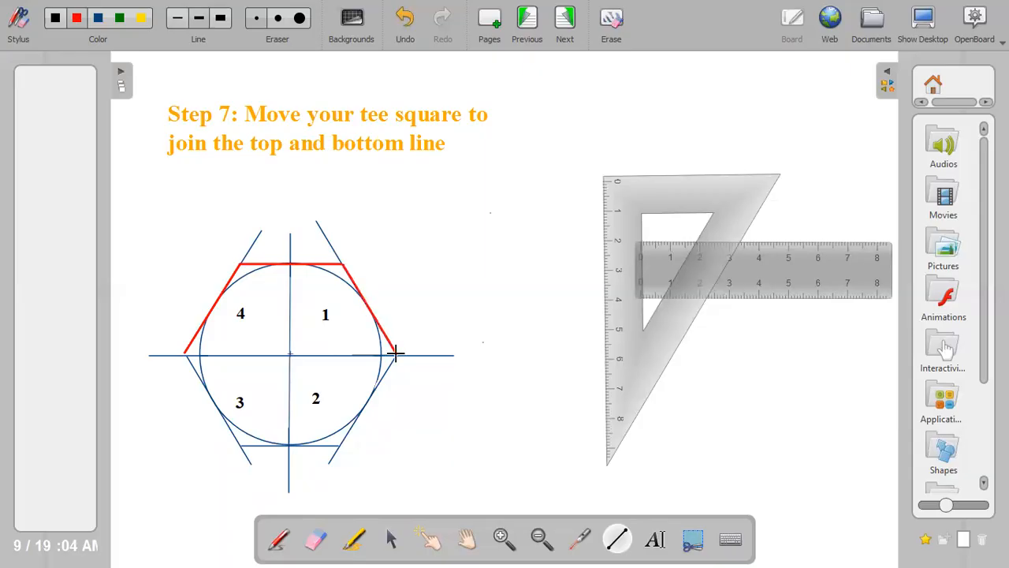
drag(394, 354, 339, 442)
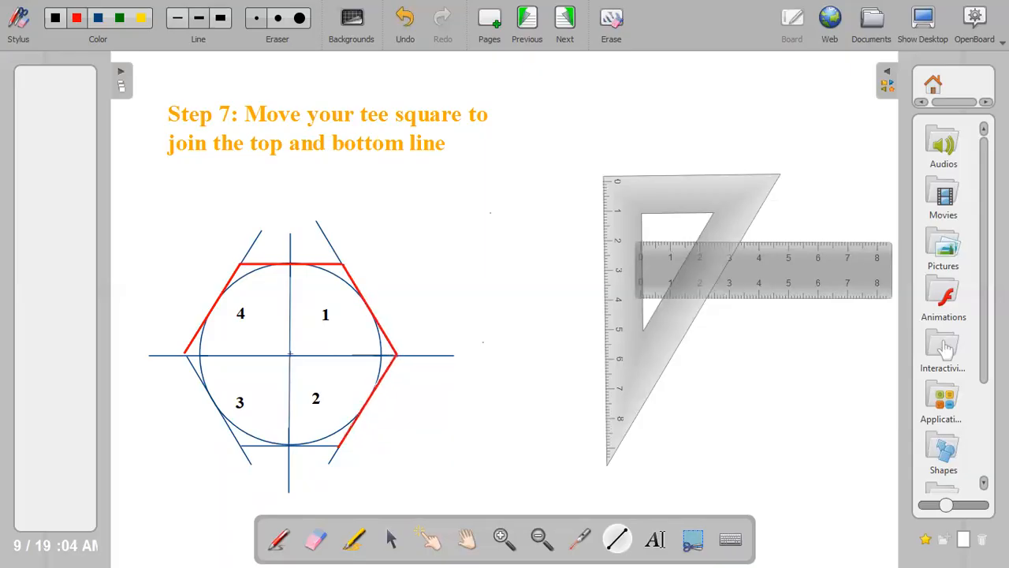
drag(244, 448, 335, 448)
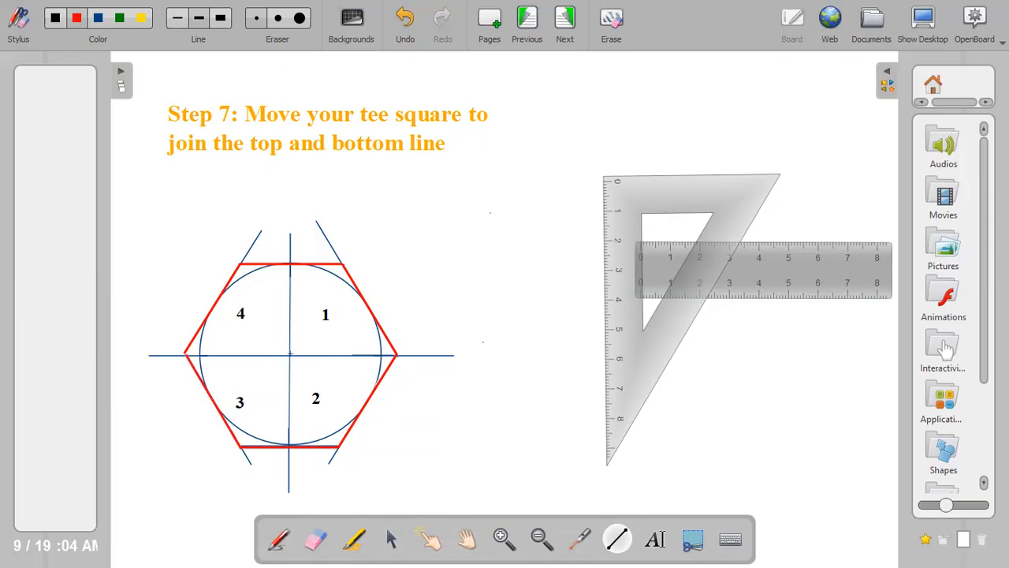
mouse_move(544, 352)
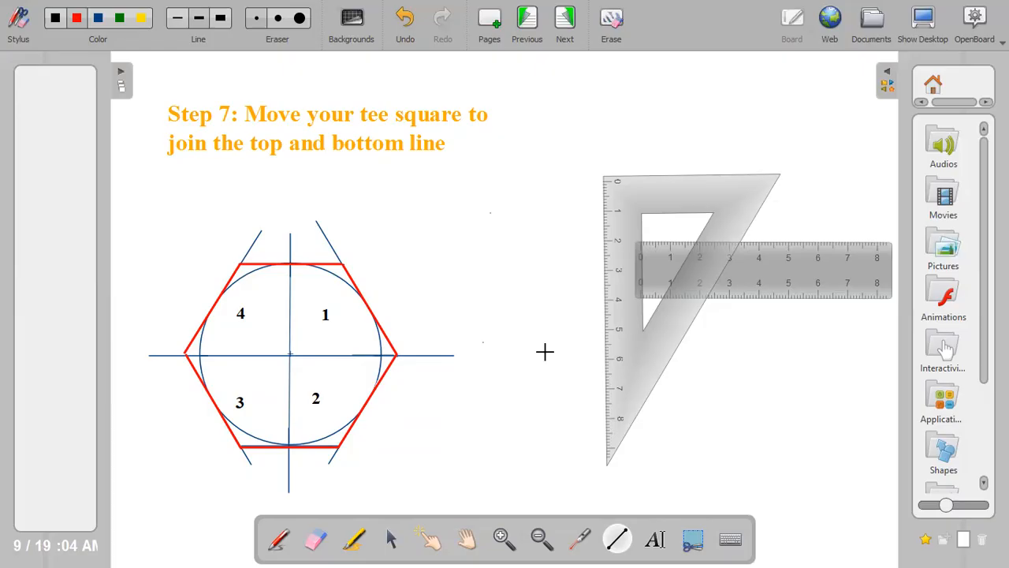
mouse_move(661, 132)
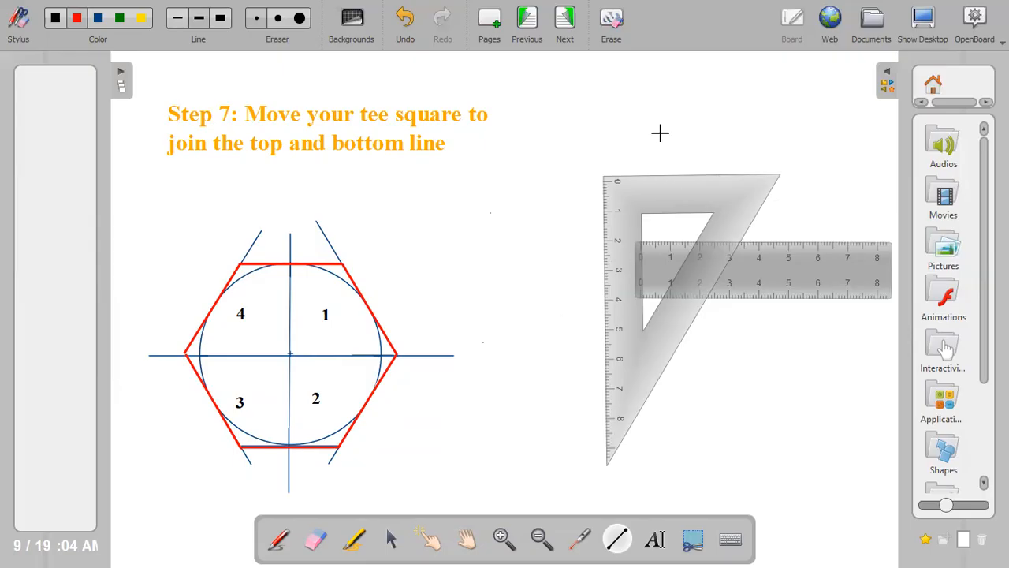